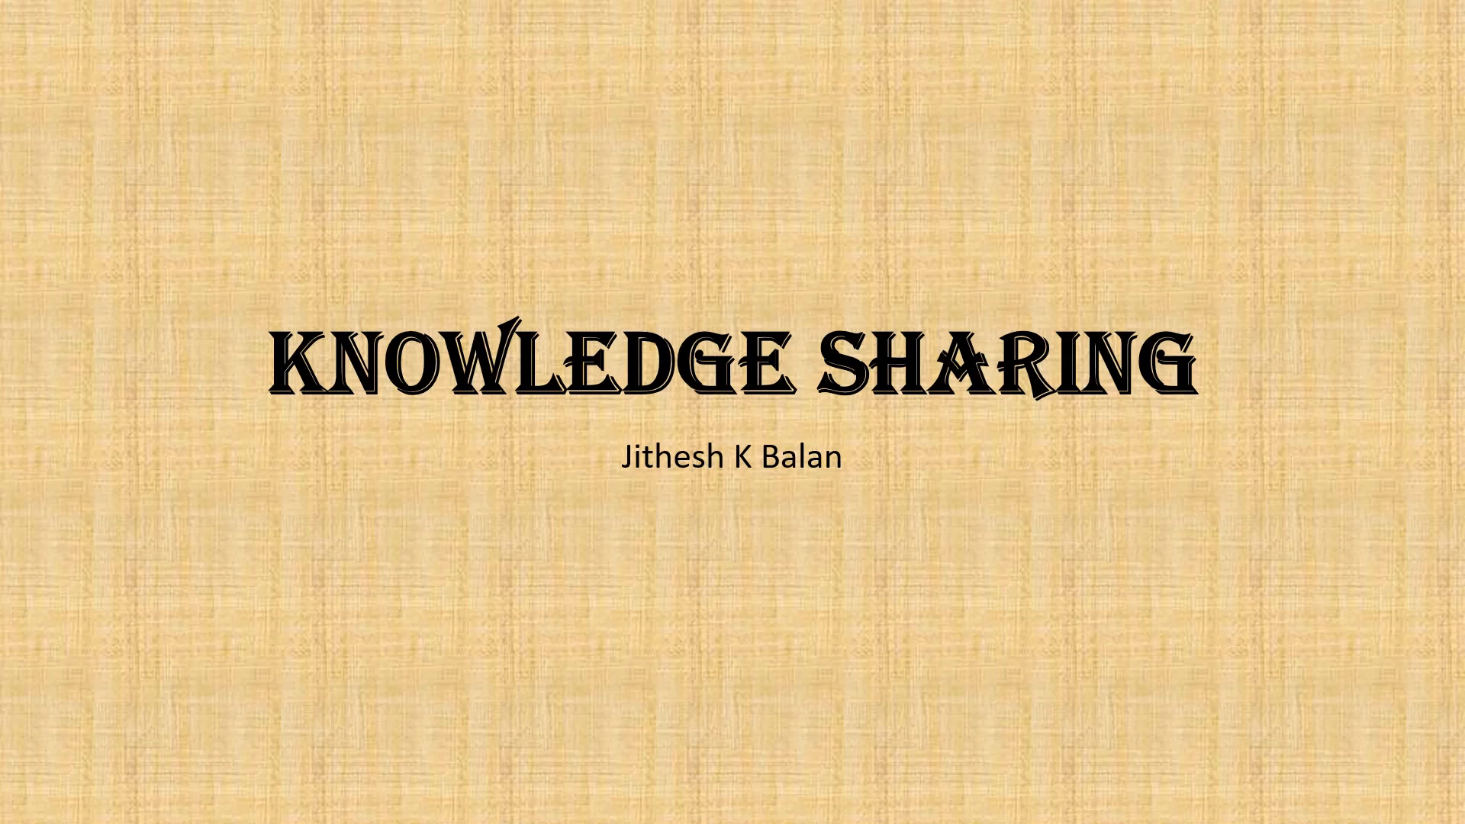
- Advance the slideshow from the Knowledge Sharing title slide to the four-part Agenda slide
key("Right")
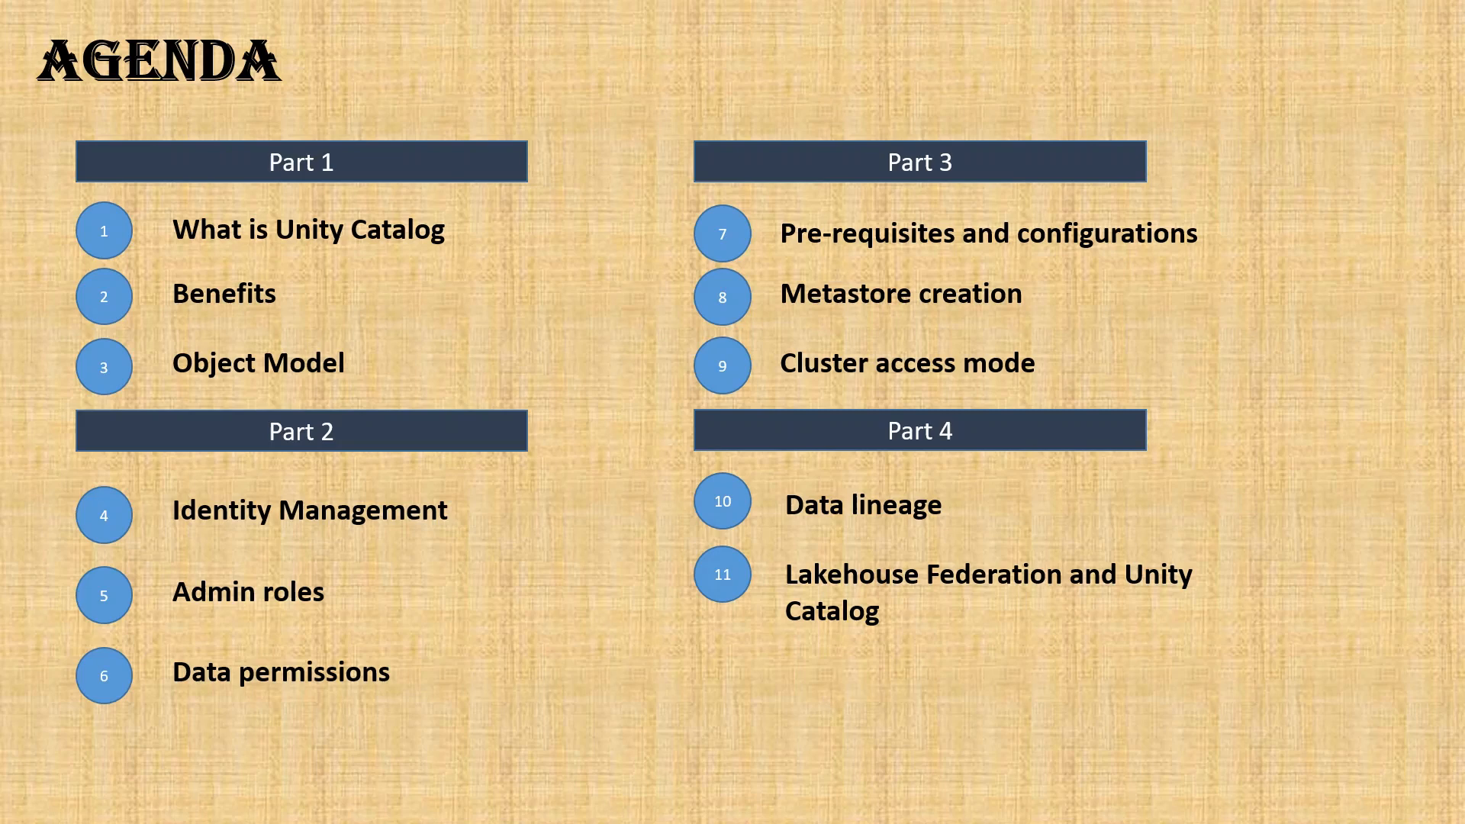
- Advance to the Unity Catalog overview slide with the workspace and metastore diagram
key("right")
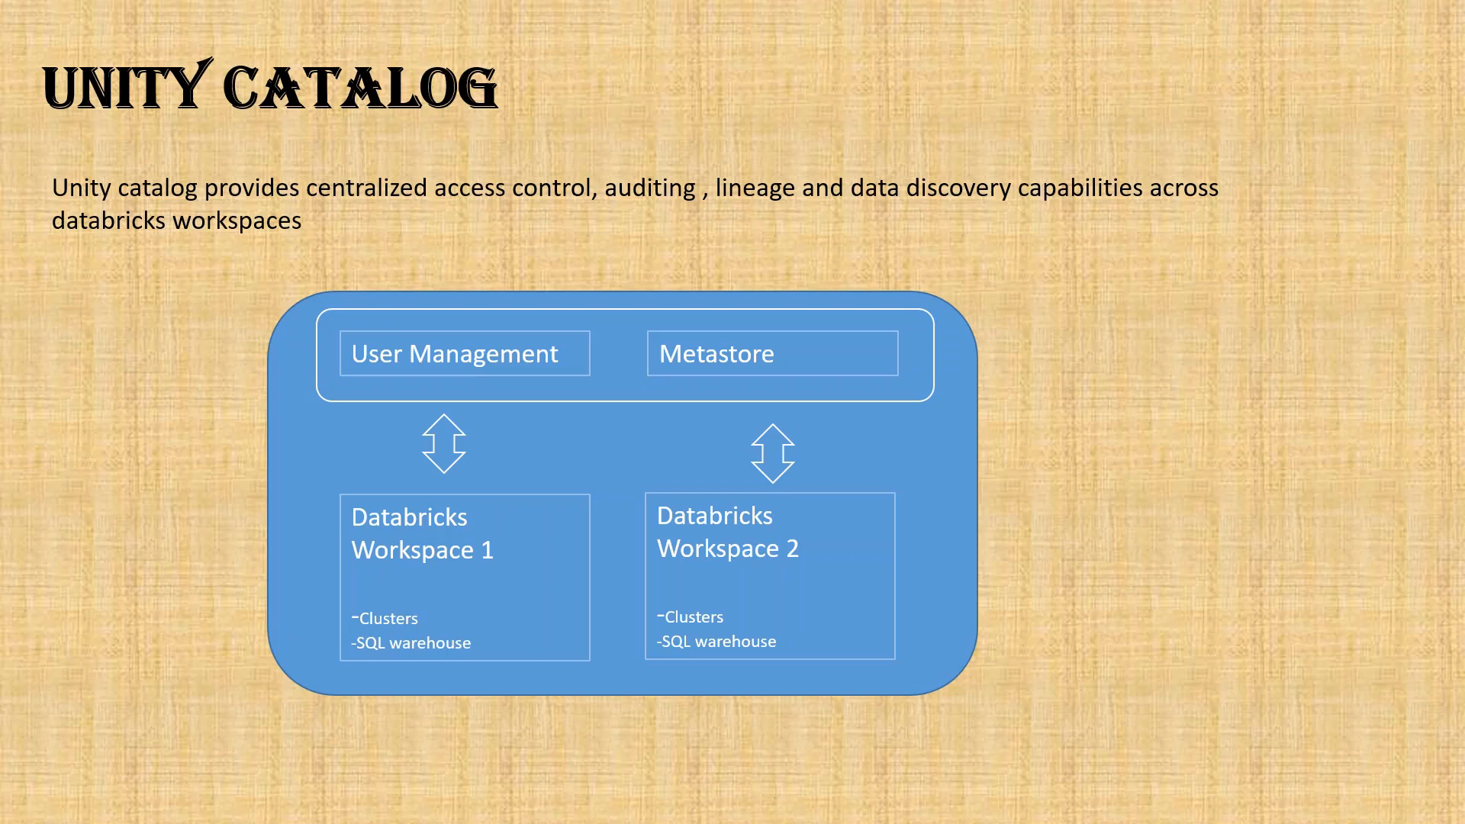
- Advance through the Benefits slide to the Object Model hierarchy slide
key("Right")
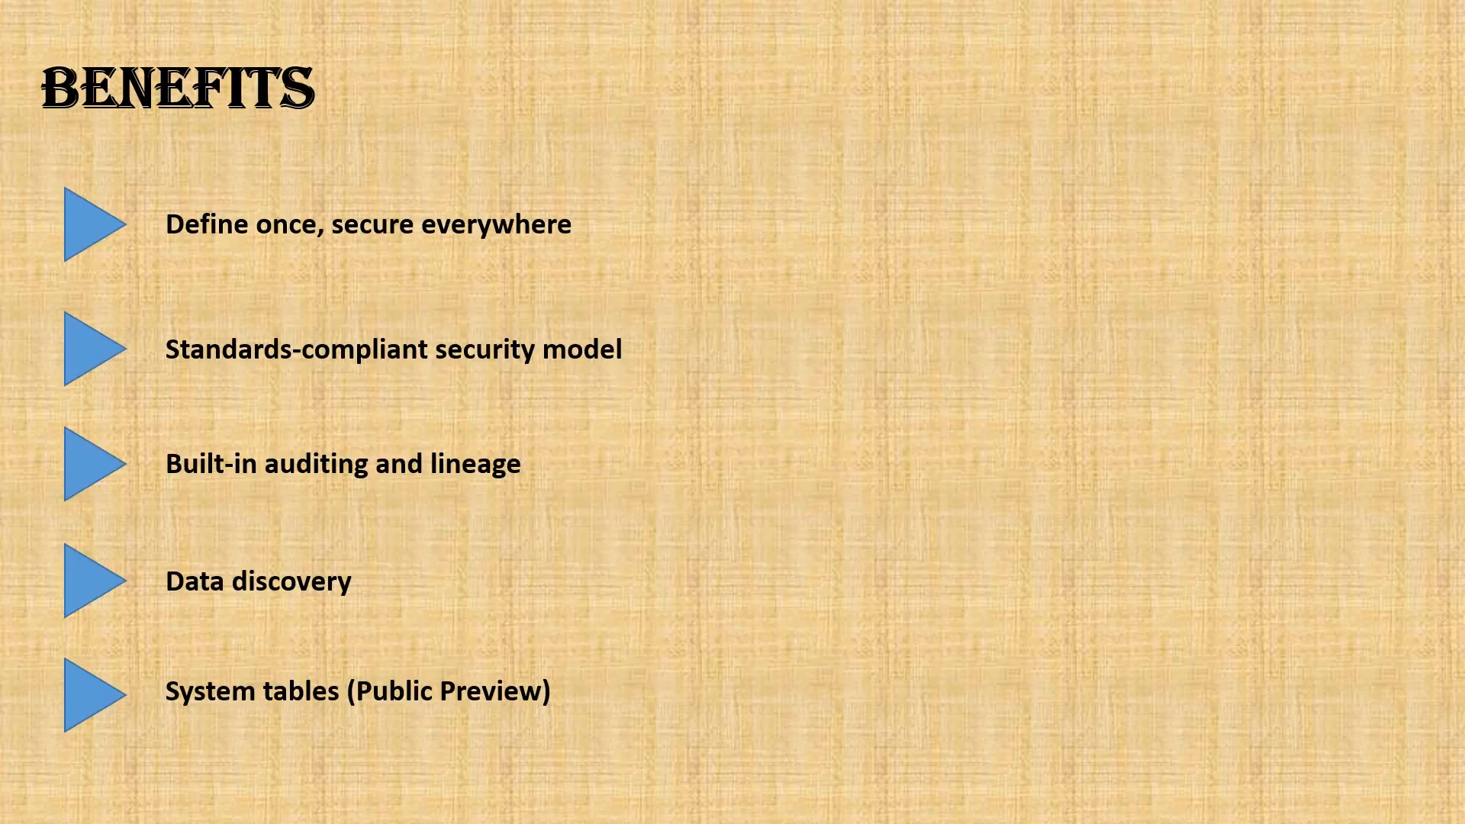
mouse_move(1138, 517)
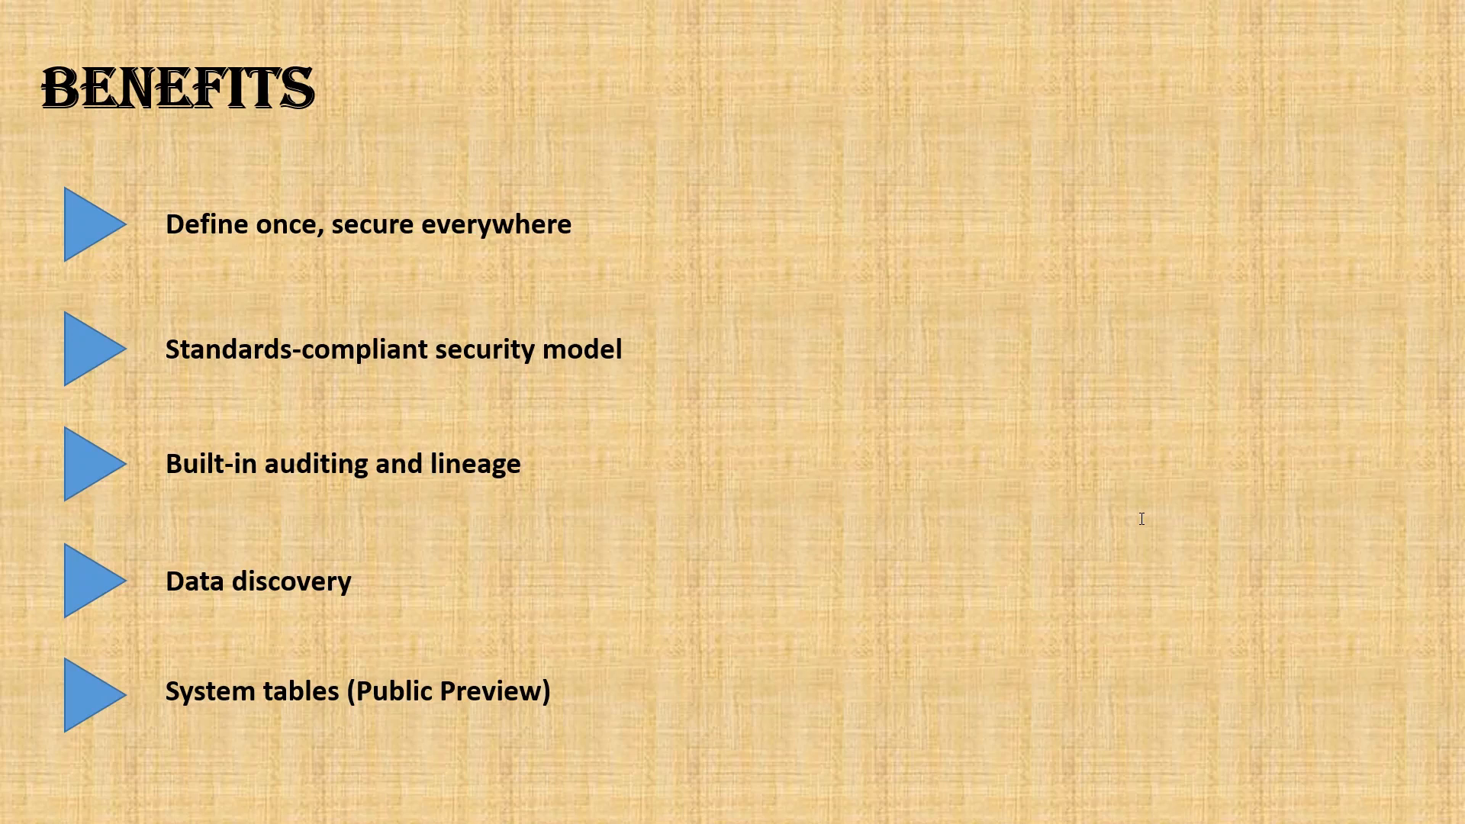
key("Right")
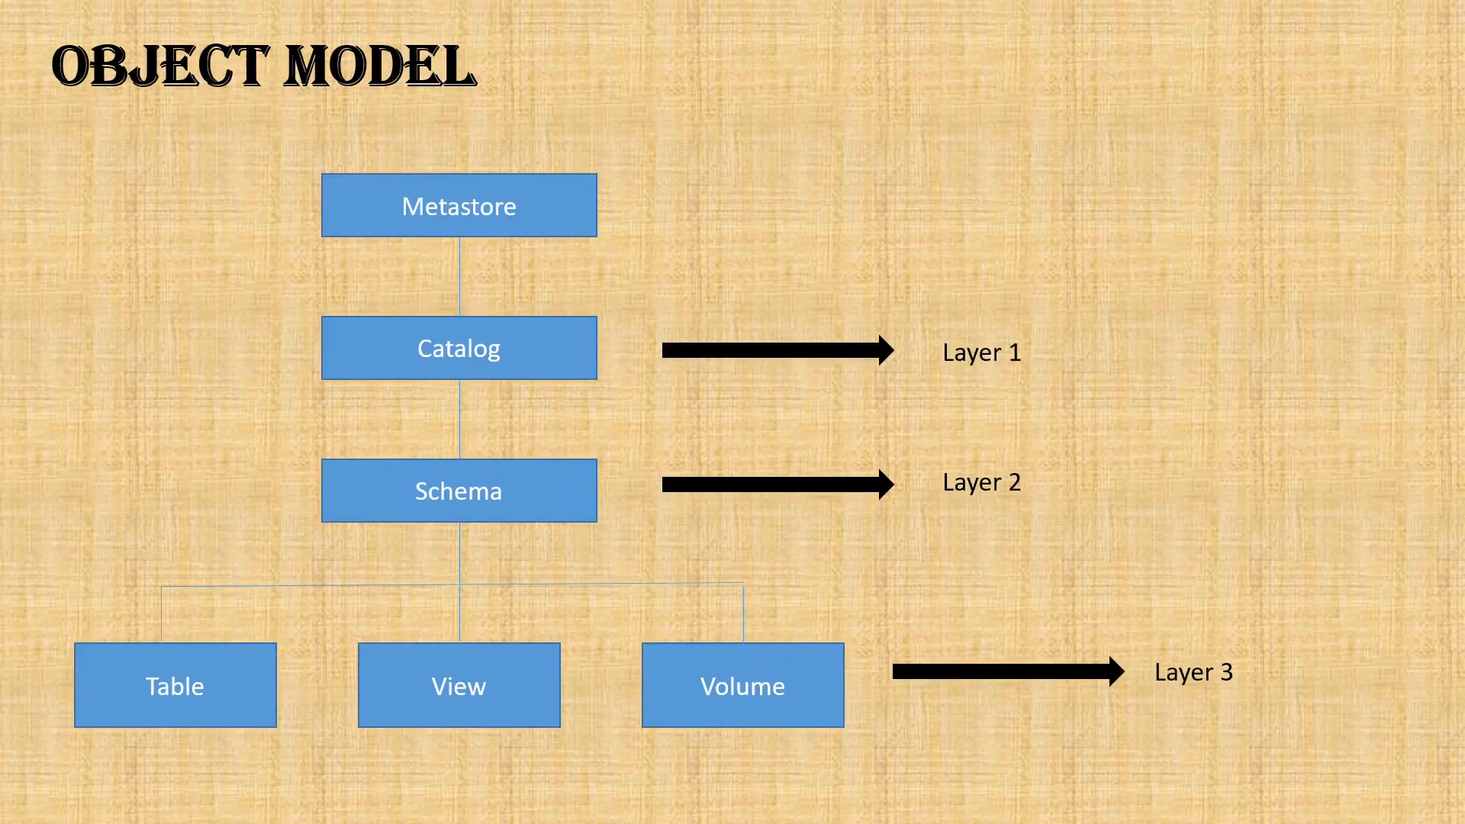